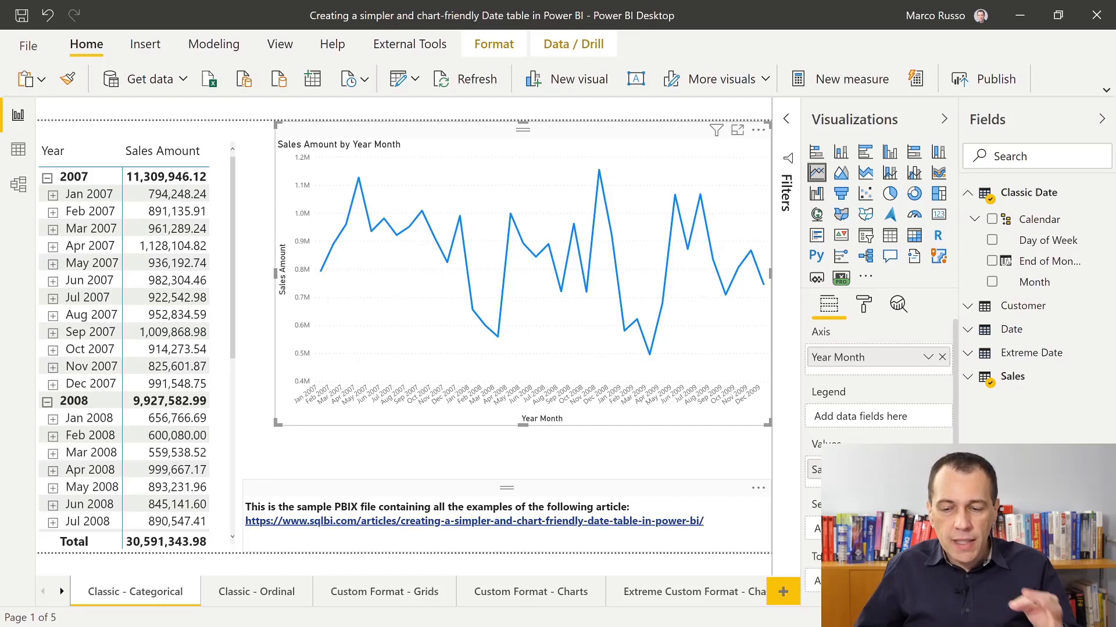
pyautogui.moveTo(865, 257)
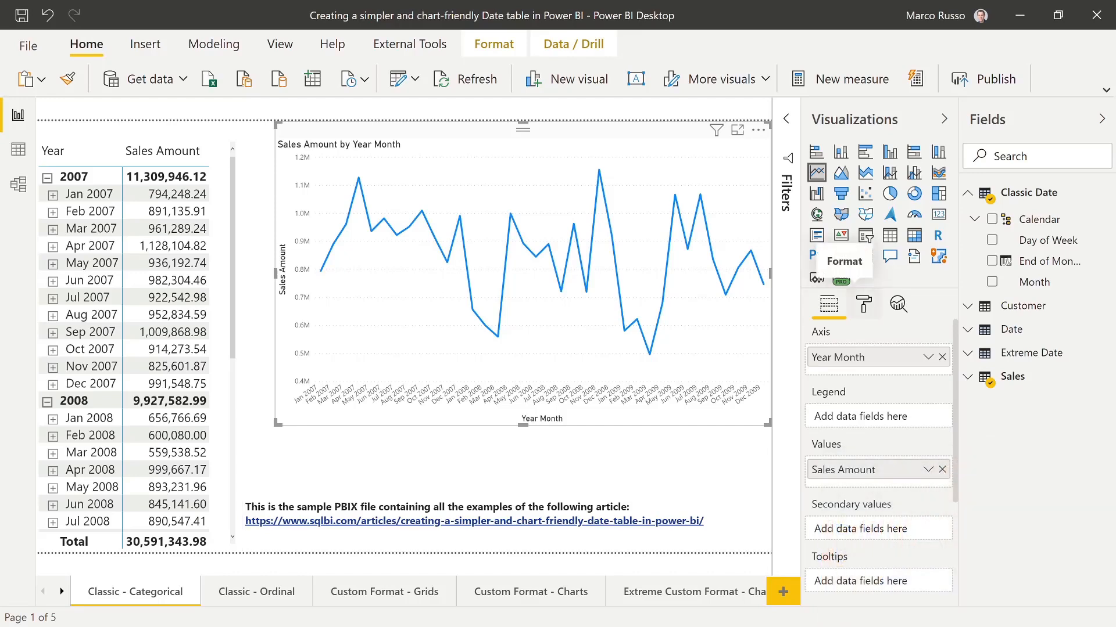
# Keep the Year Month chart's X axis type set to Categorical
pyautogui.click(863, 304)
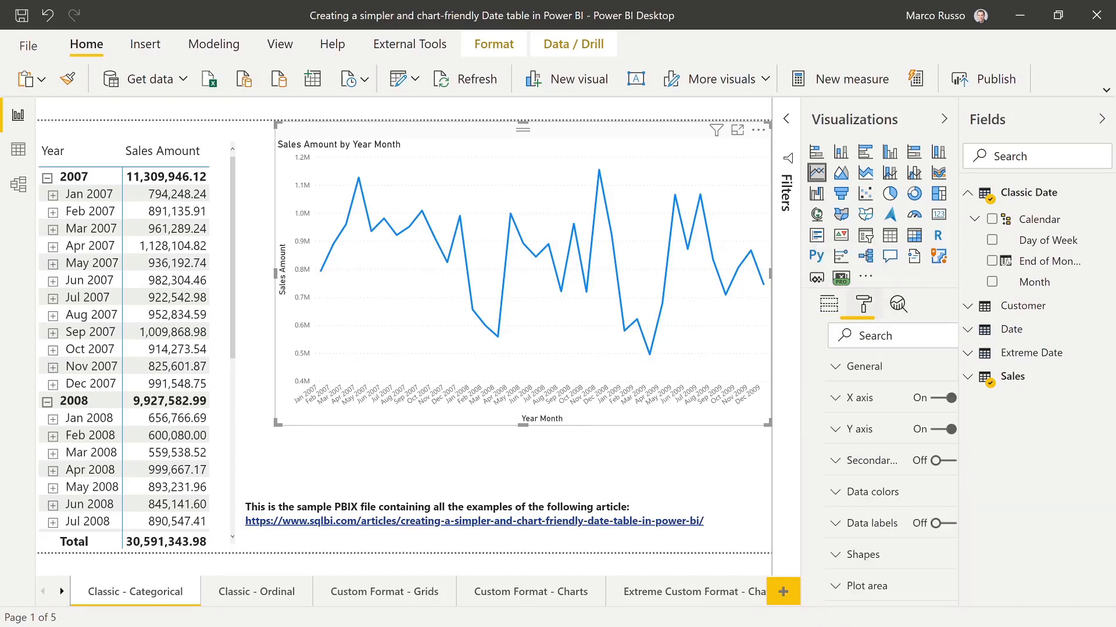
pyautogui.click(839, 400)
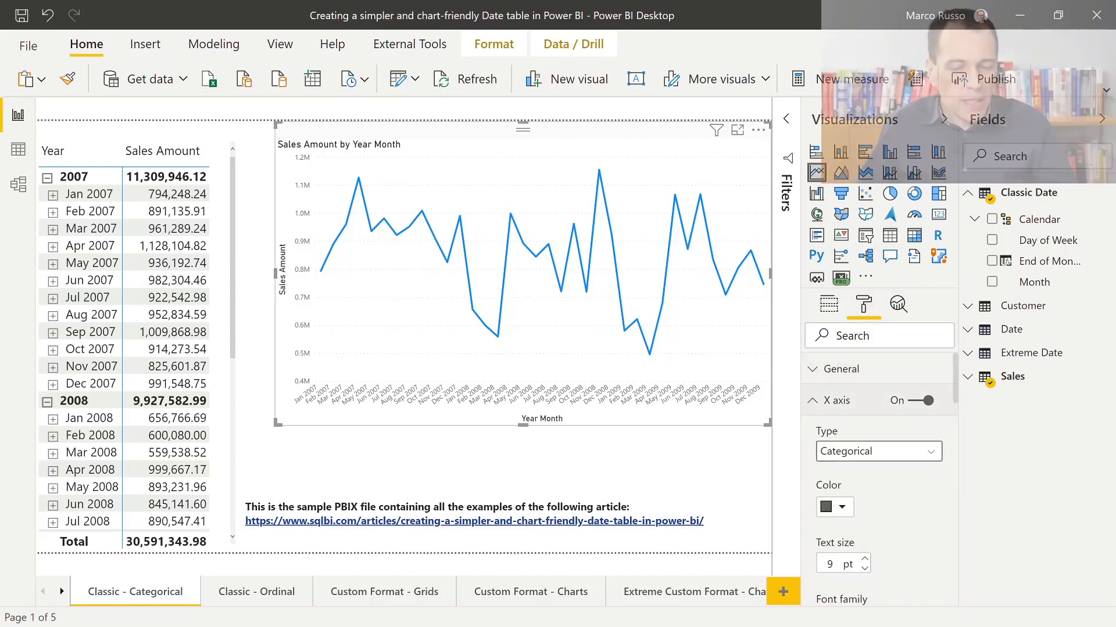
pyautogui.click(878, 451)
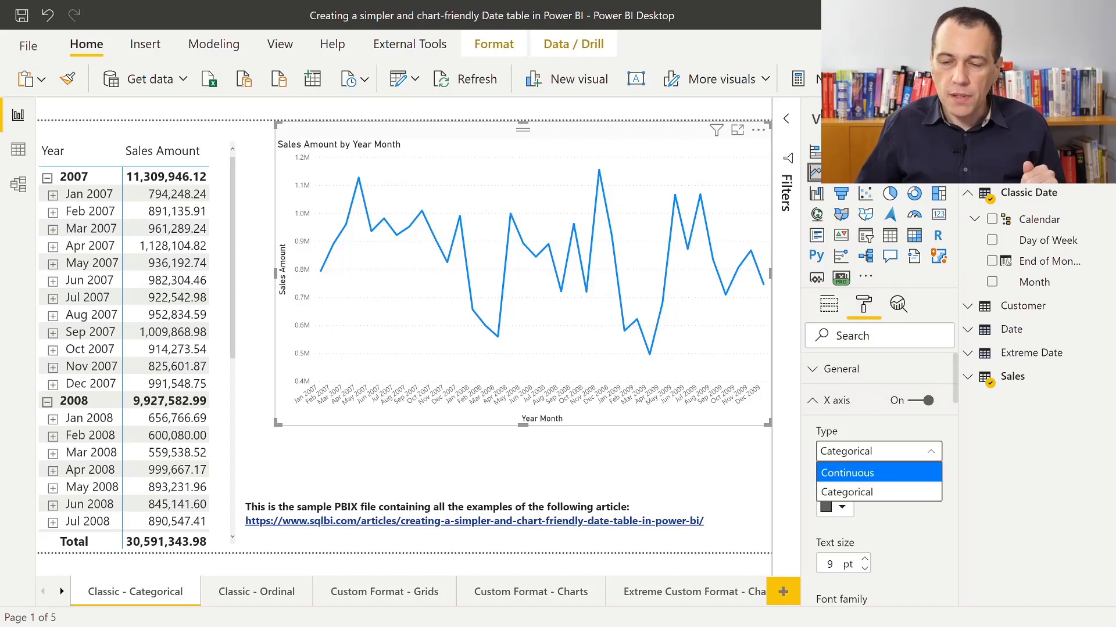
pyautogui.click(878, 491)
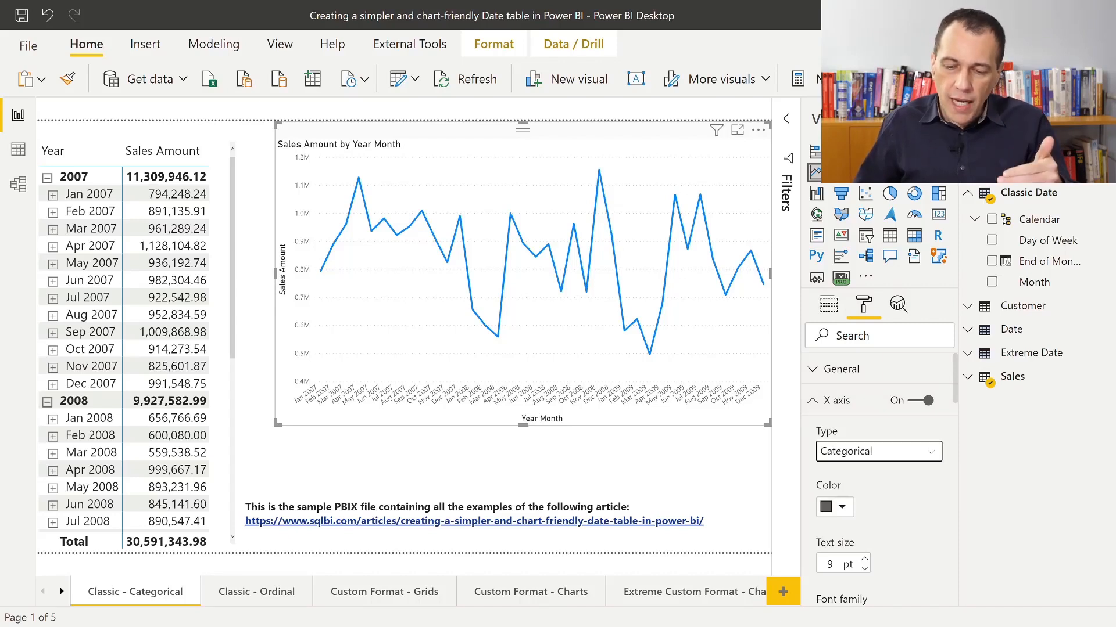
pyautogui.click(878, 450)
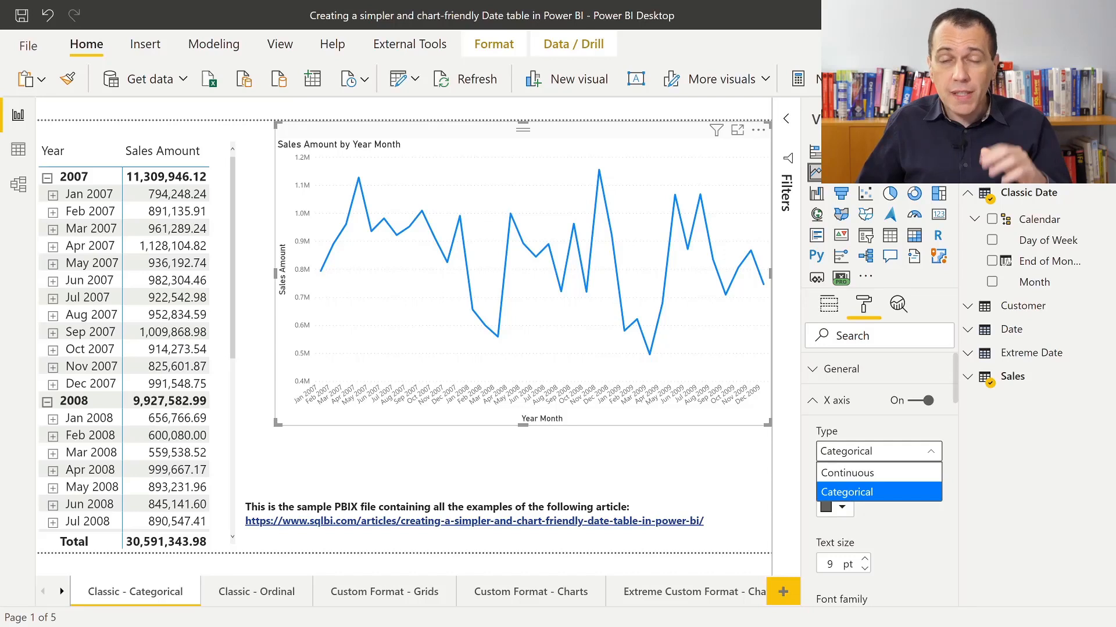
pyautogui.click(846, 492)
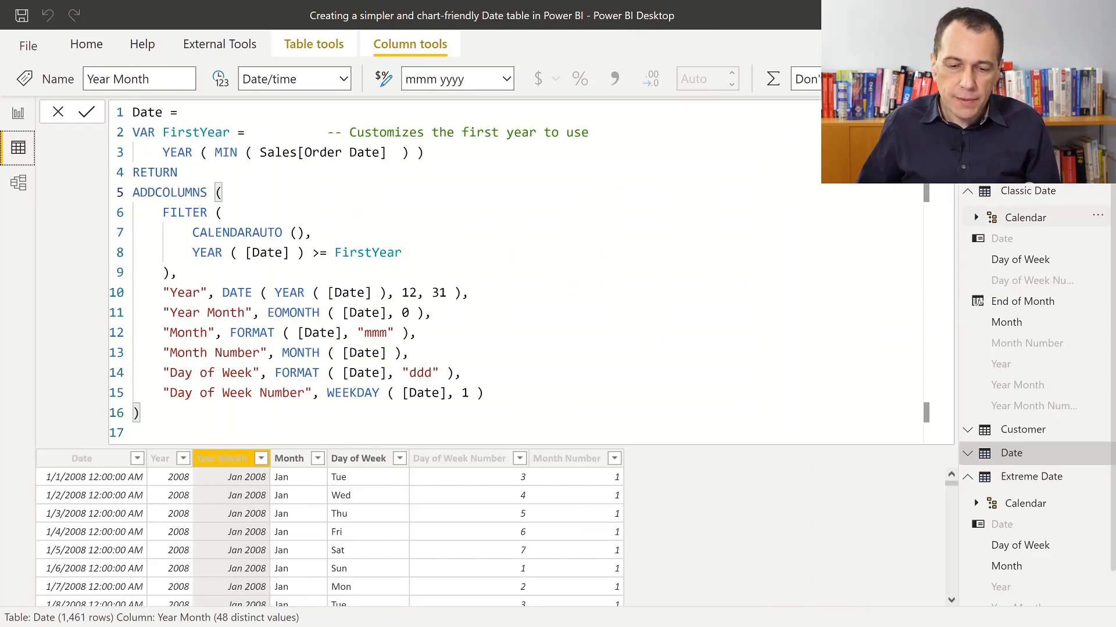
# Inspect Classic Date's EOMONTH-based End of Month column, then return to the report
pyautogui.click(1027, 190)
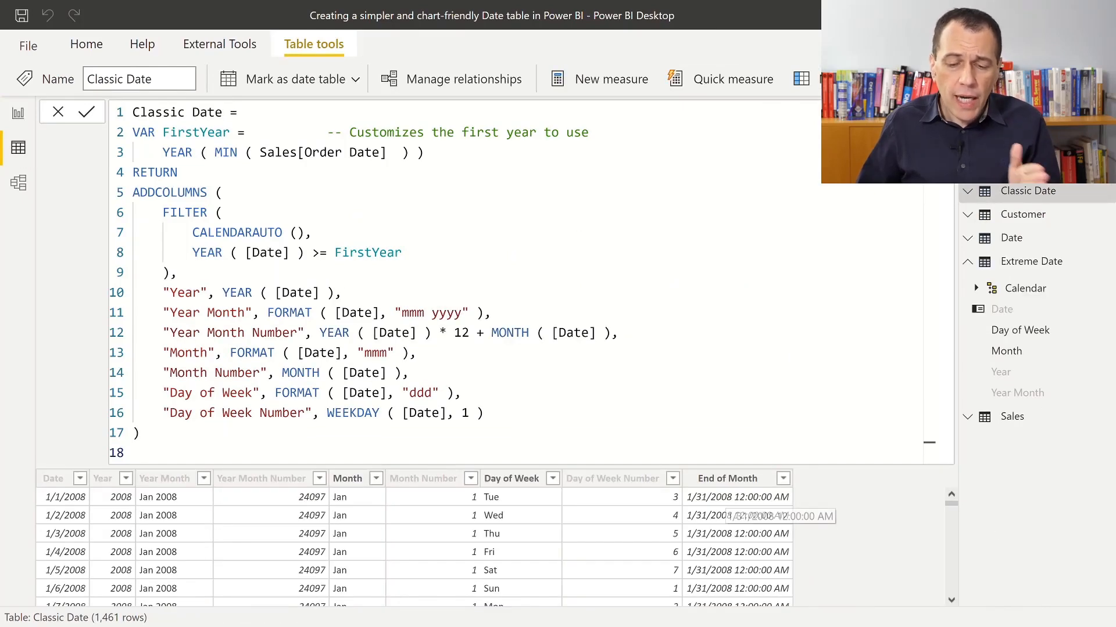
pyautogui.click(726, 478)
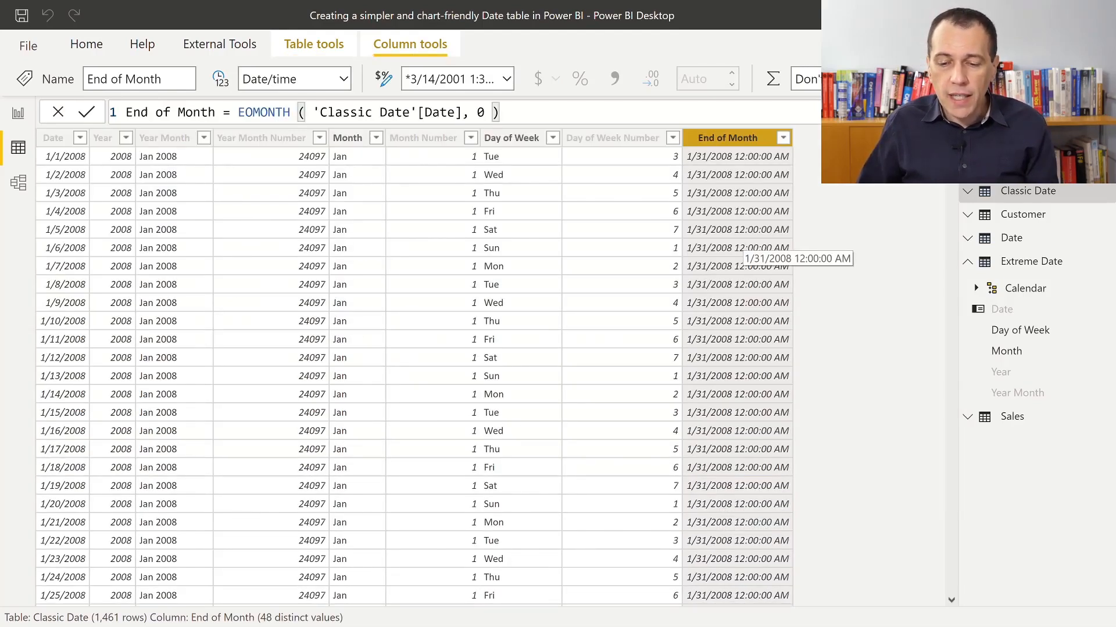
pyautogui.scroll(-3)
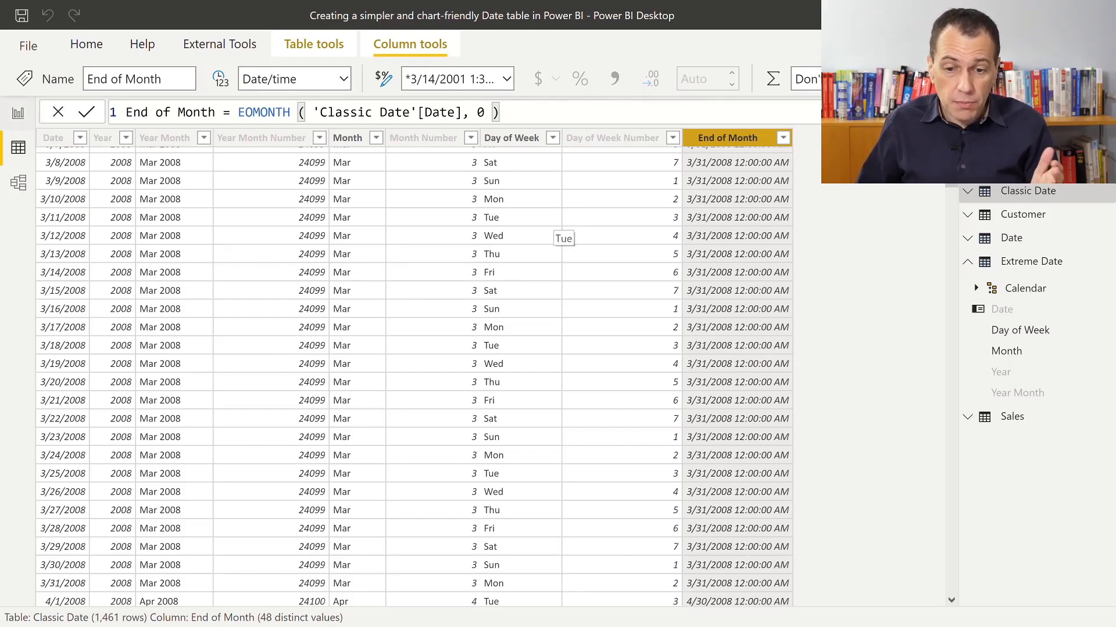
pyautogui.click(18, 113)
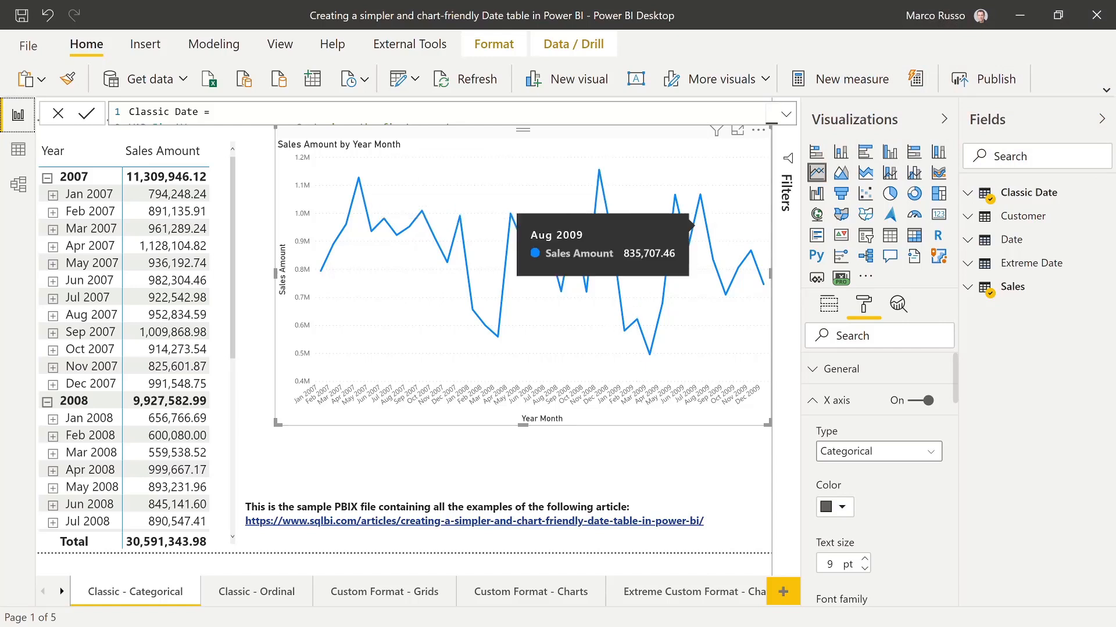
# Replace Year Month on the chart axis with Classic Date's End of Month
pyautogui.click(828, 303)
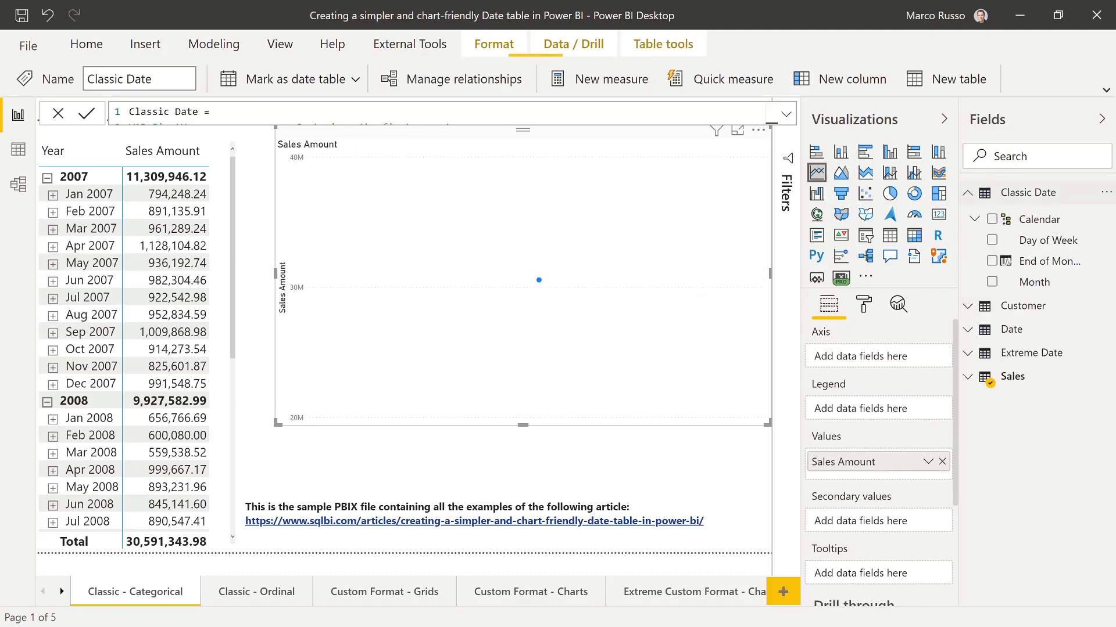
pyautogui.click(992, 261)
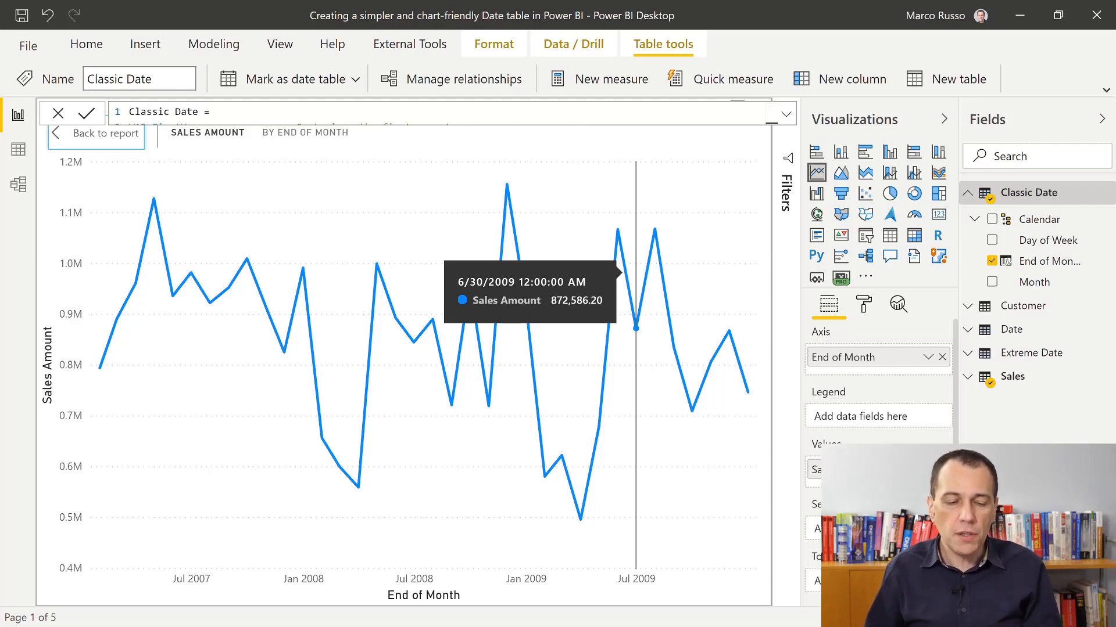
pyautogui.moveTo(450, 405)
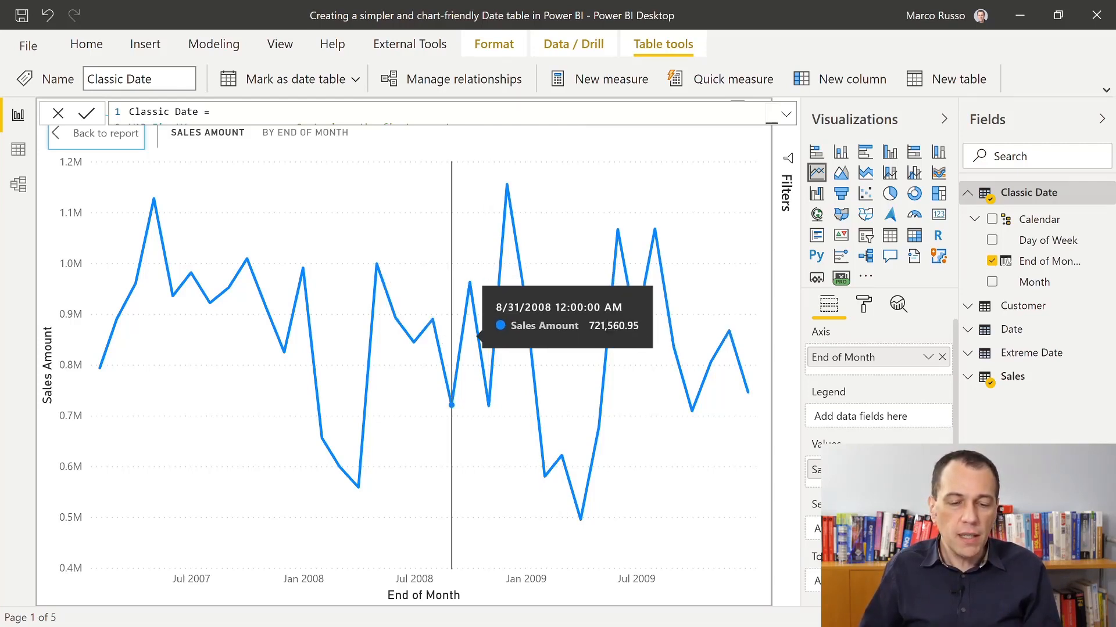
pyautogui.moveTo(377, 263)
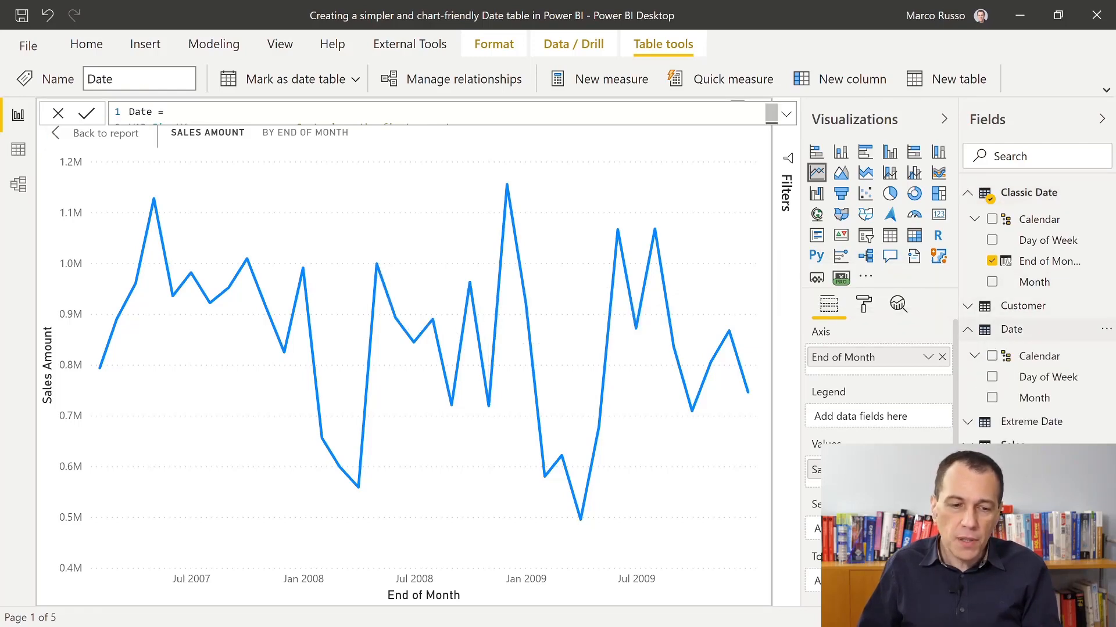
# Show the Date table's DAX definition with its EOMONTH Year Month column in Data view
pyautogui.click(18, 149)
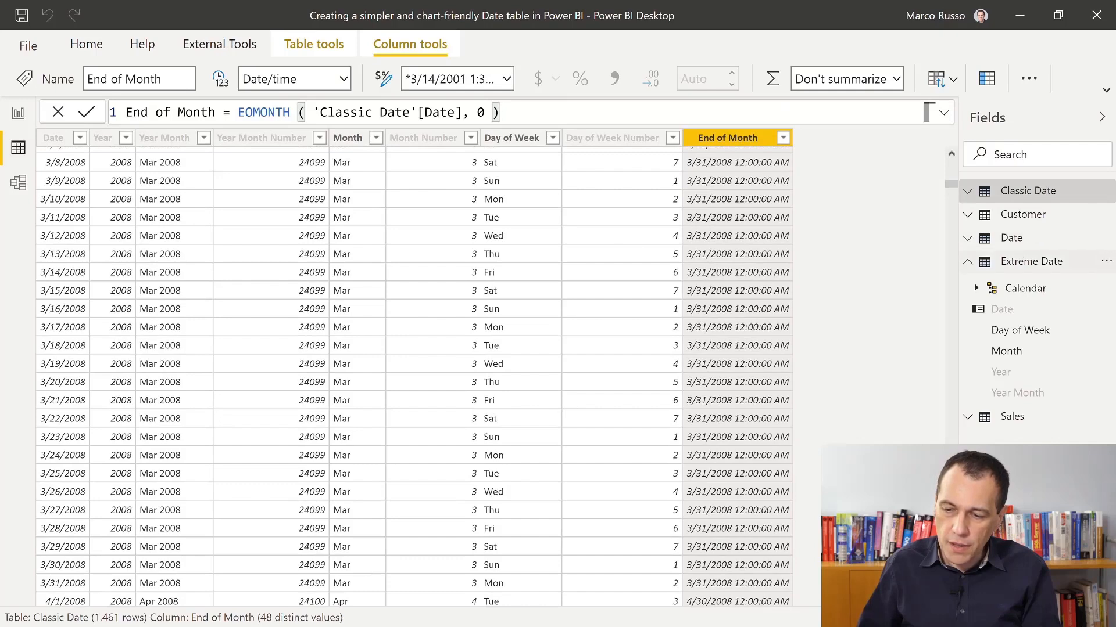
pyautogui.click(1011, 237)
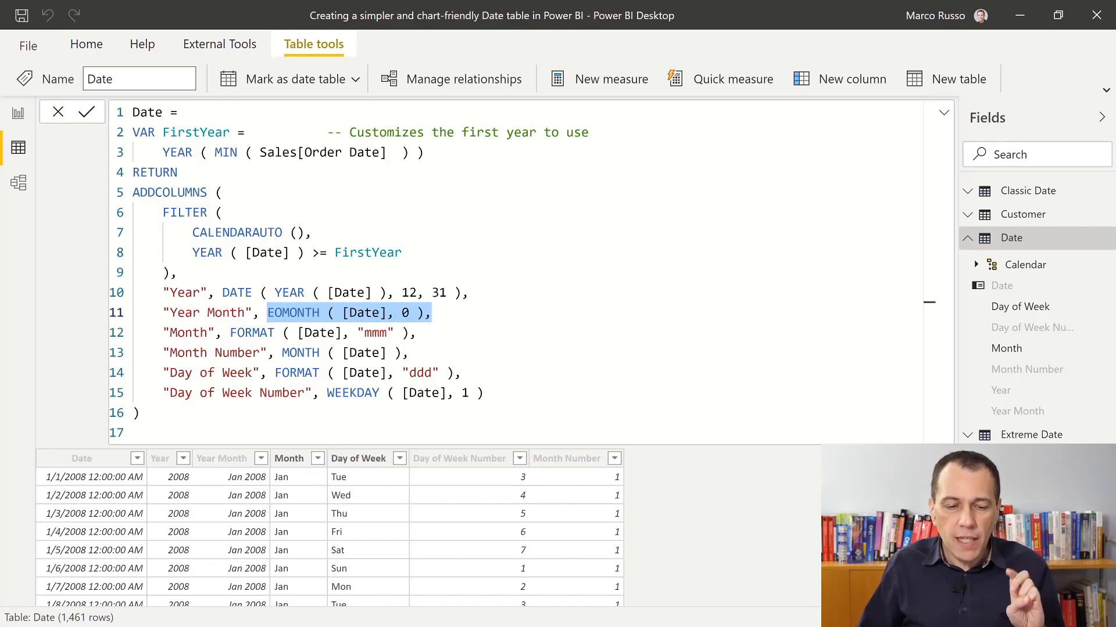
# Give the Year Month column a month-and-year custom format string such as mmm yyyy
pyautogui.click(221, 459)
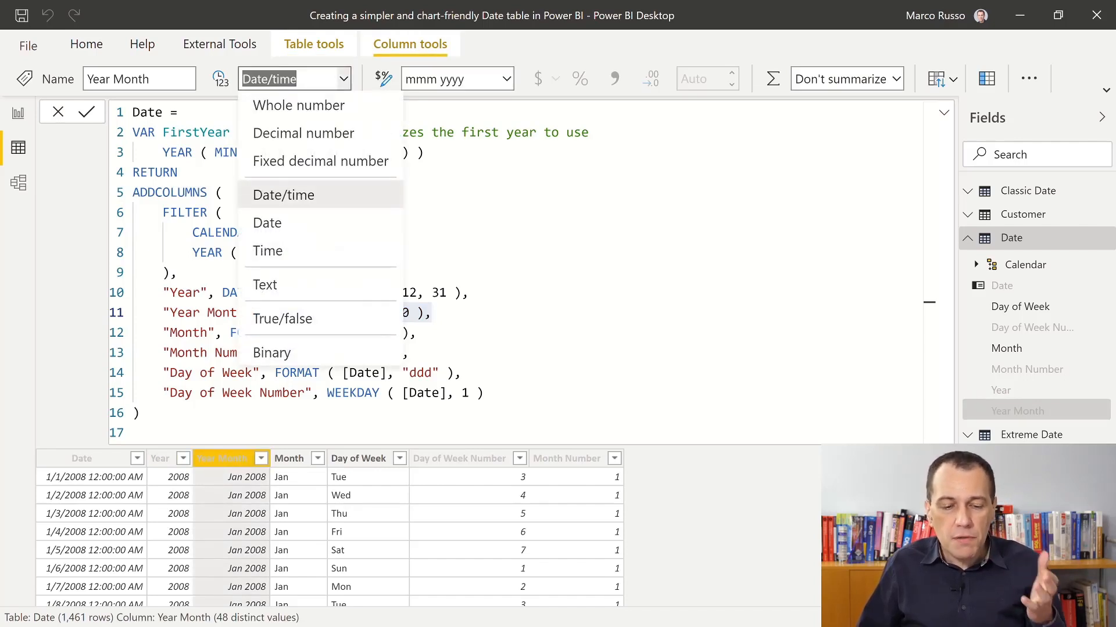
pyautogui.moveTo(247, 513)
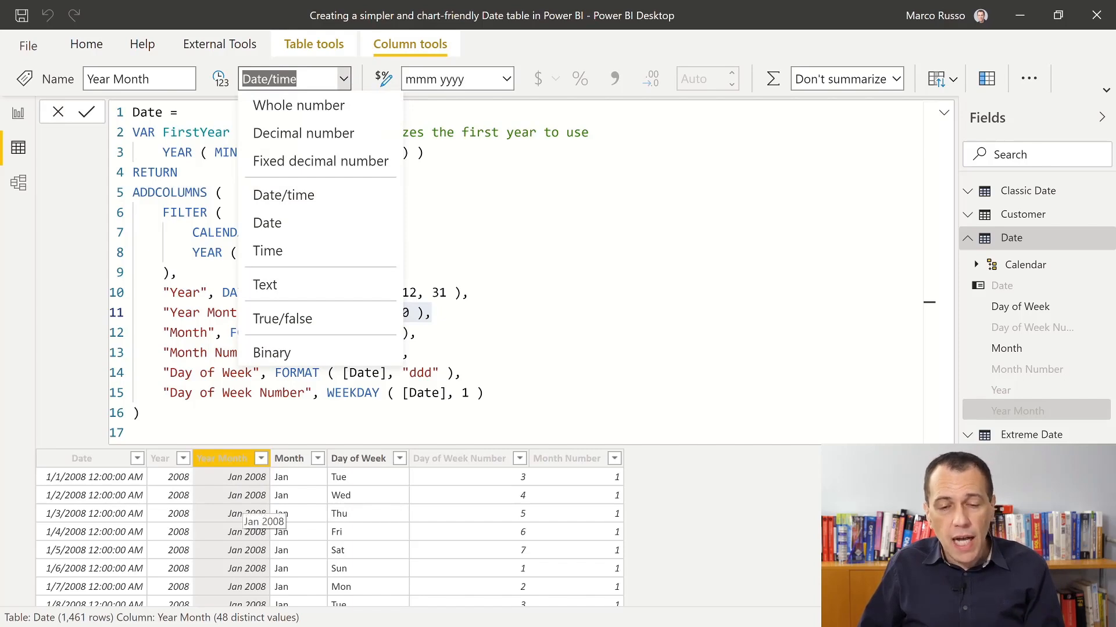
pyautogui.moveTo(266, 223)
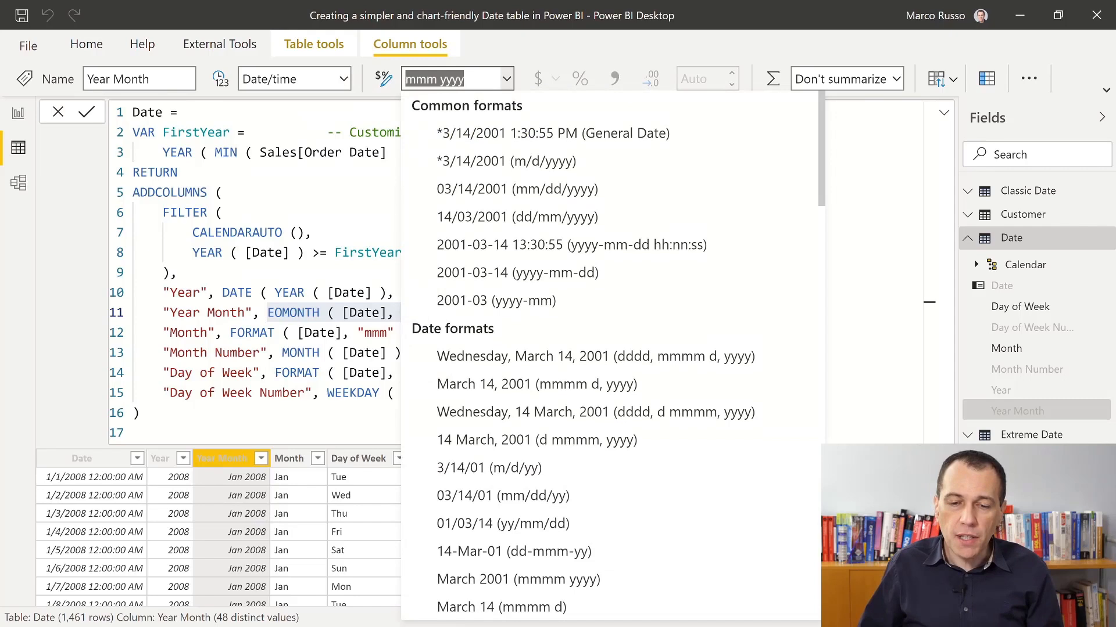
pyautogui.click(554, 133)
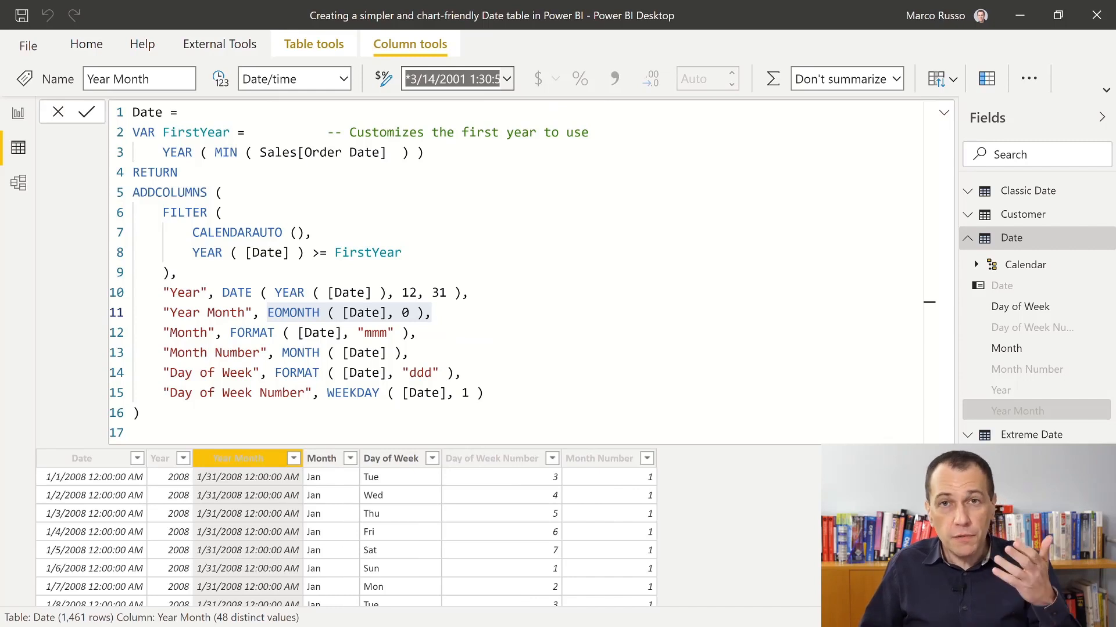
pyautogui.moveTo(455, 78)
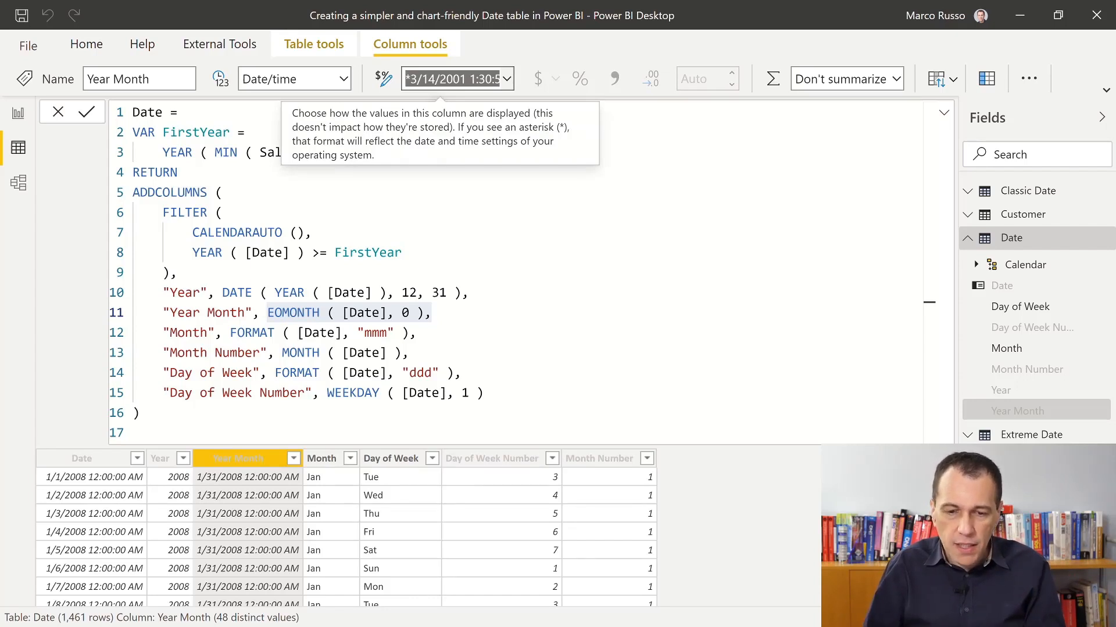
pyautogui.write('ddd yyyy')
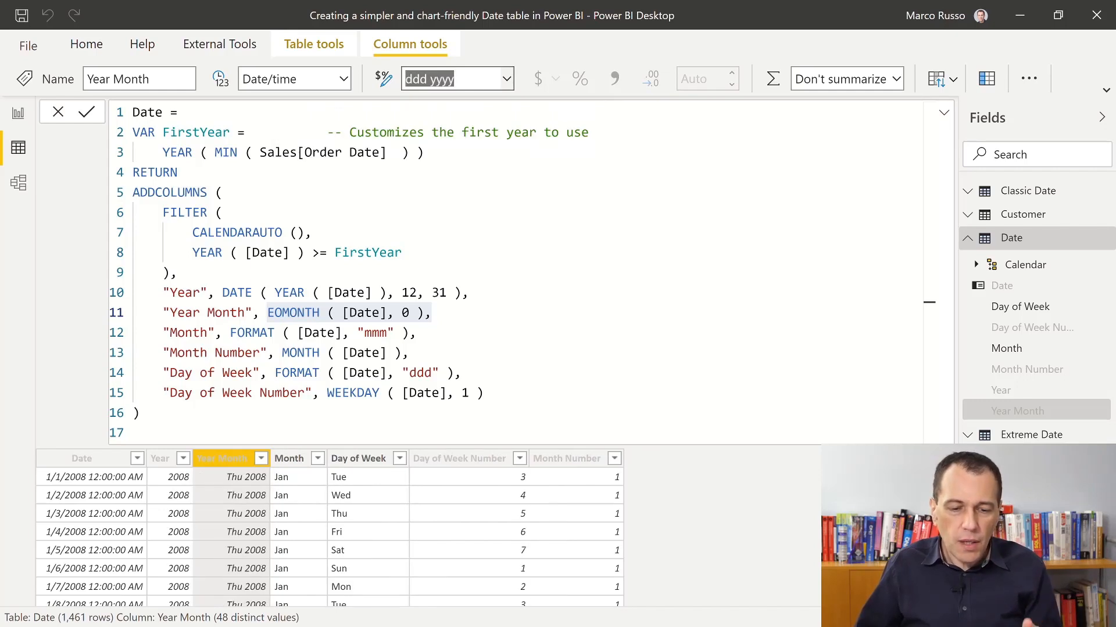
pyautogui.moveTo(455, 78)
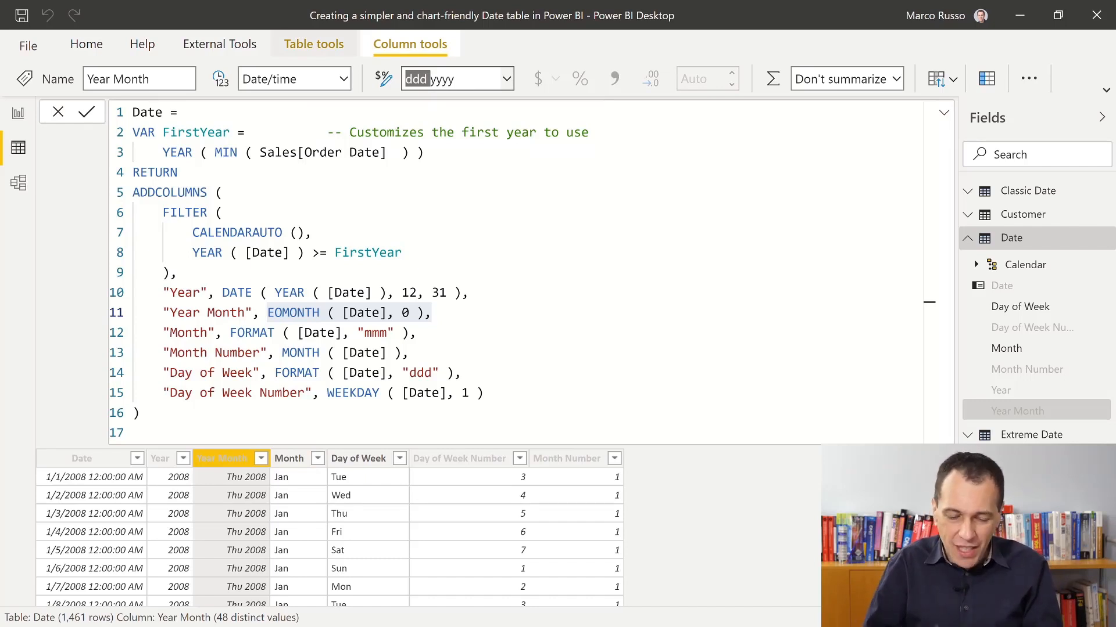
pyautogui.write('mmyyyy')
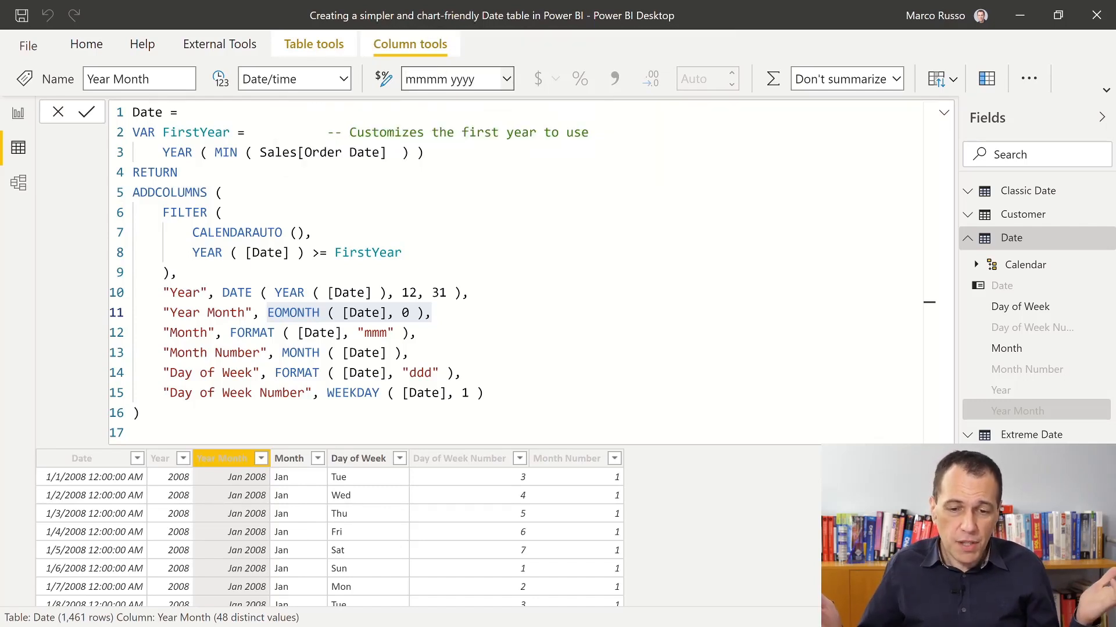
pyautogui.click(456, 79)
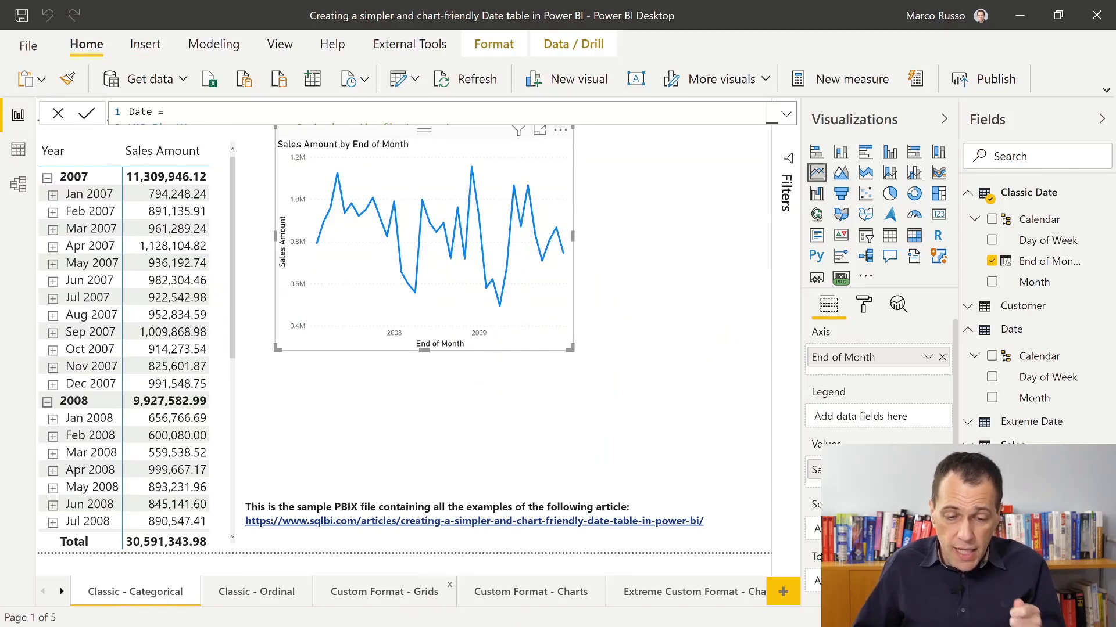
# Select the Year Month chart on the Custom Format - Charts page, then open Data view
pyautogui.click(383, 591)
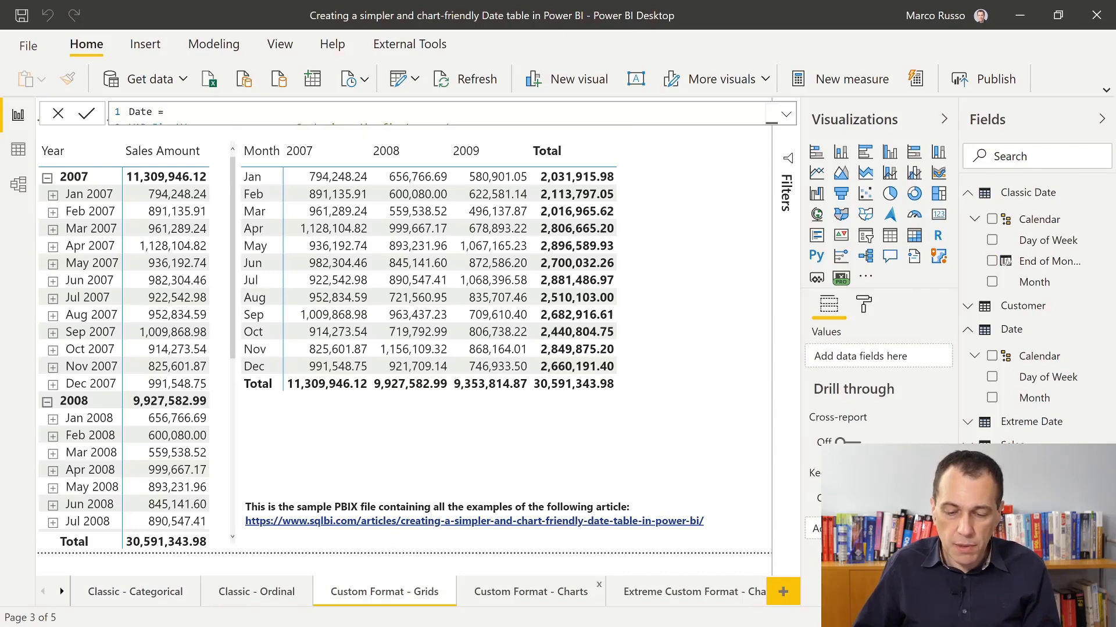
pyautogui.click(530, 592)
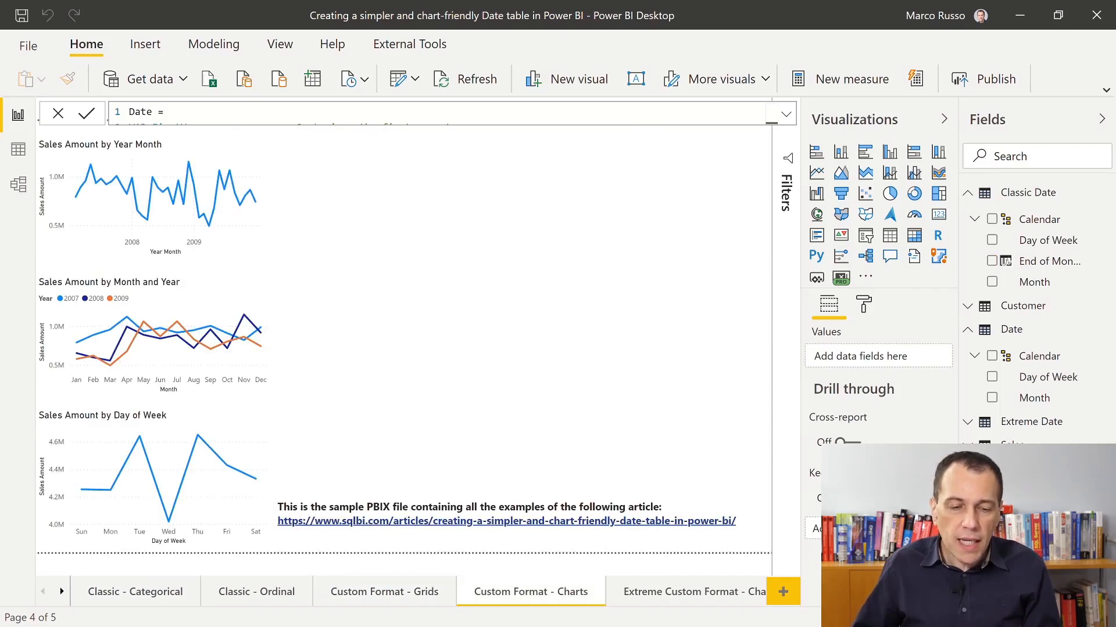
pyautogui.click(142, 196)
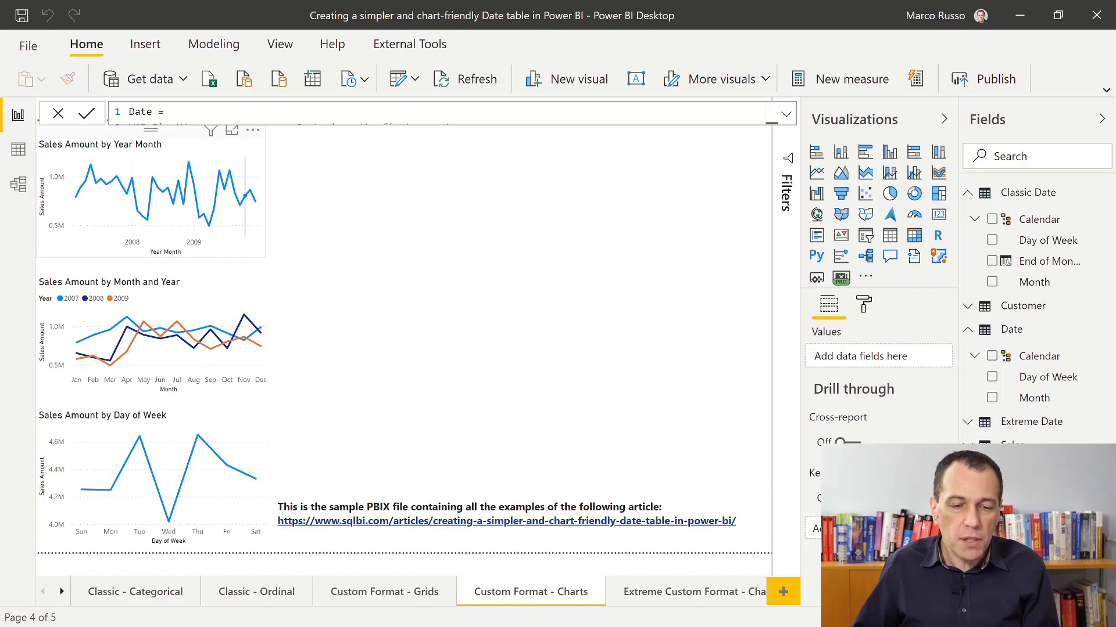
pyautogui.click(150, 200)
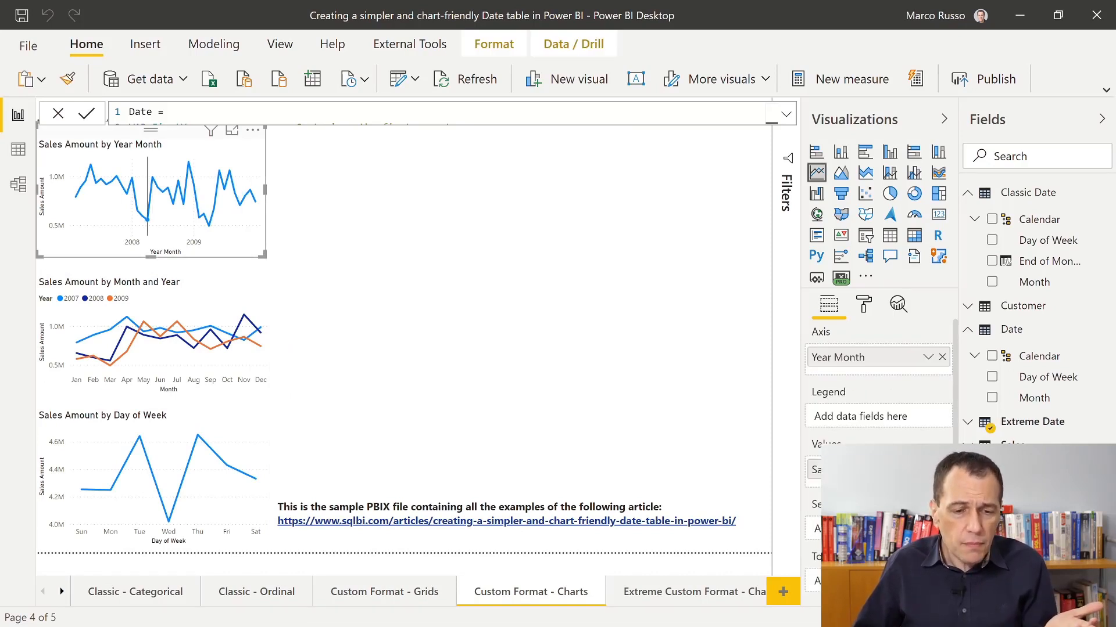
pyautogui.moveTo(168, 195)
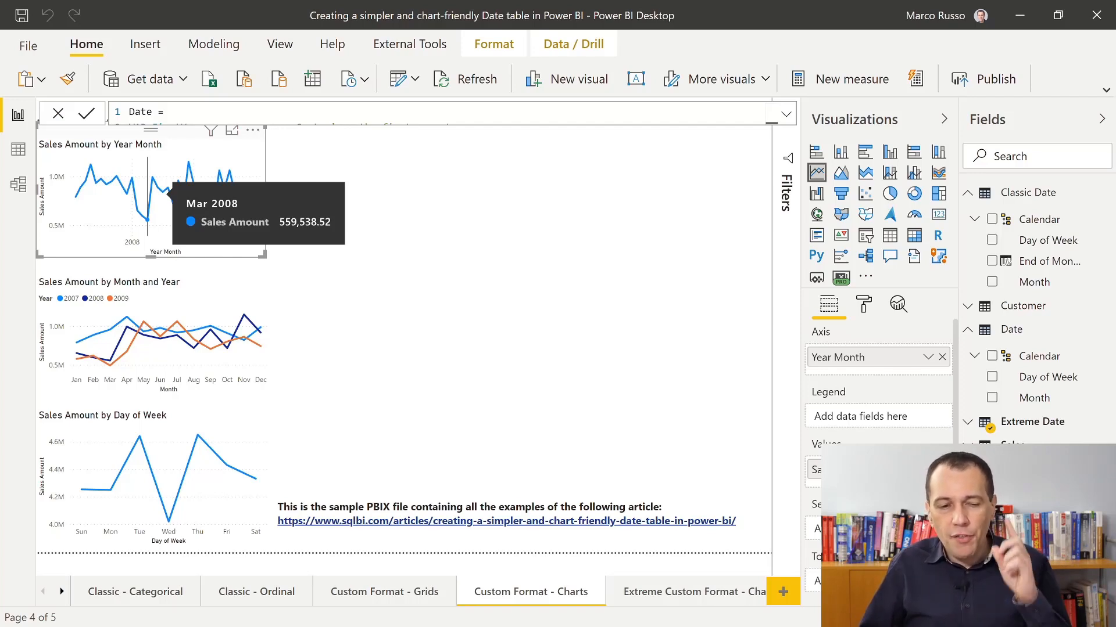
pyautogui.click(18, 149)
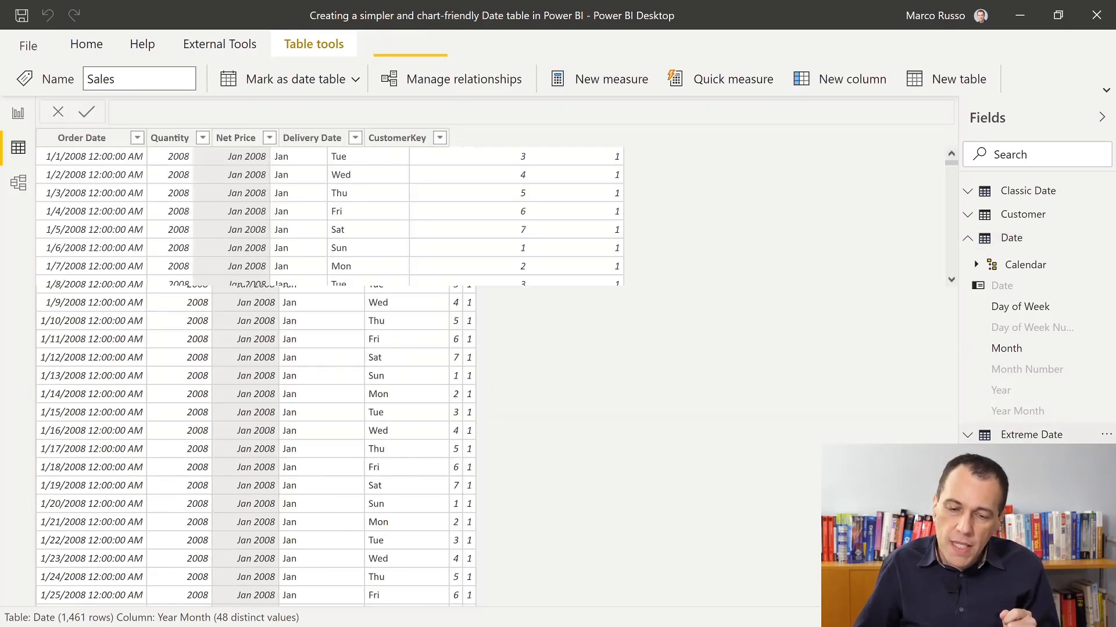
# Show the Extreme Date table's DAX definition with its Year Month, Month and Day of Week columns
pyautogui.click(1033, 435)
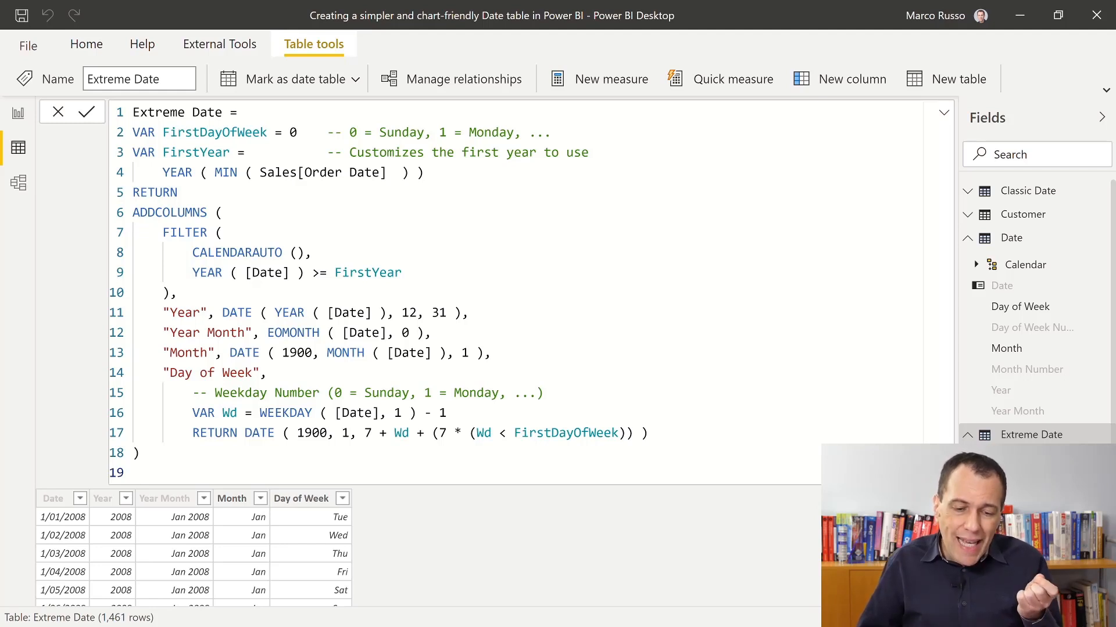
pyautogui.click(300, 498)
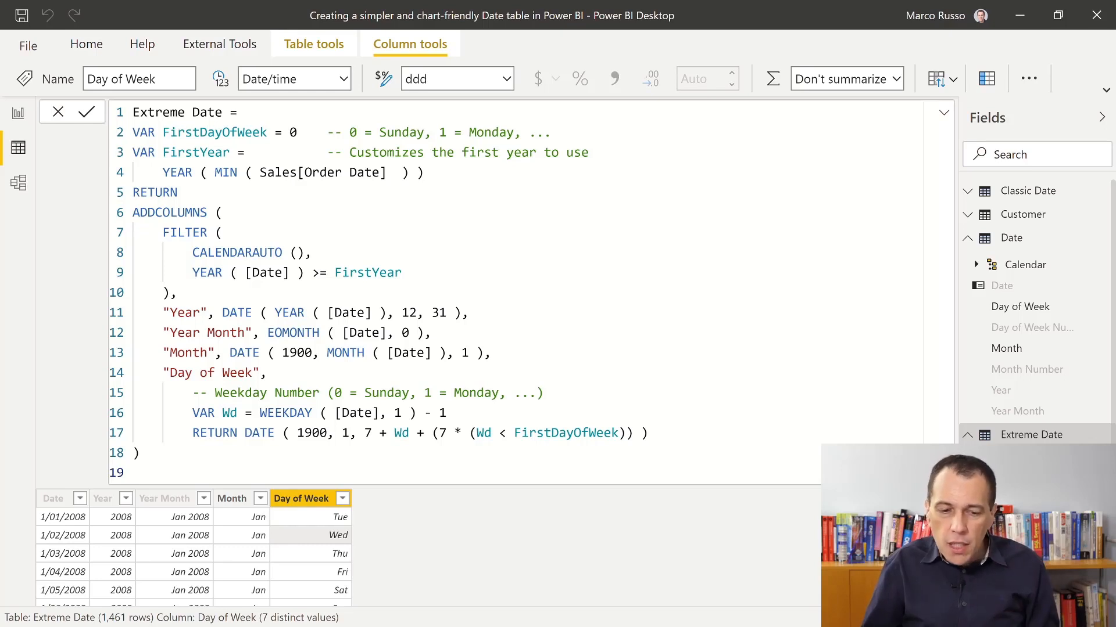
pyautogui.doubleClick(211, 373)
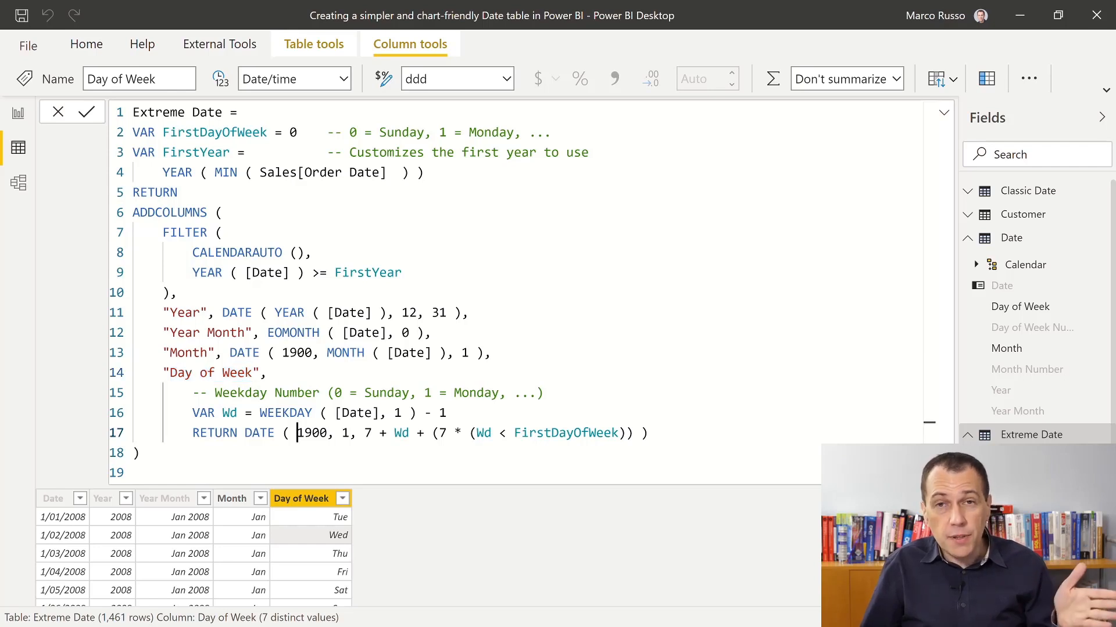
pyautogui.doubleClick(311, 433)
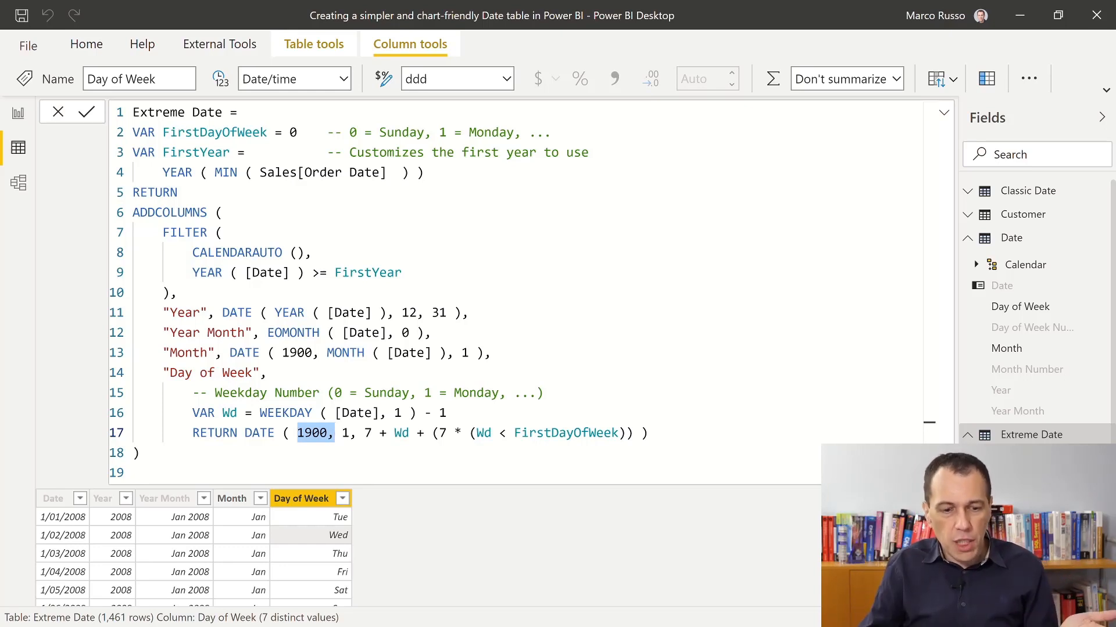
pyautogui.moveTo(188, 571)
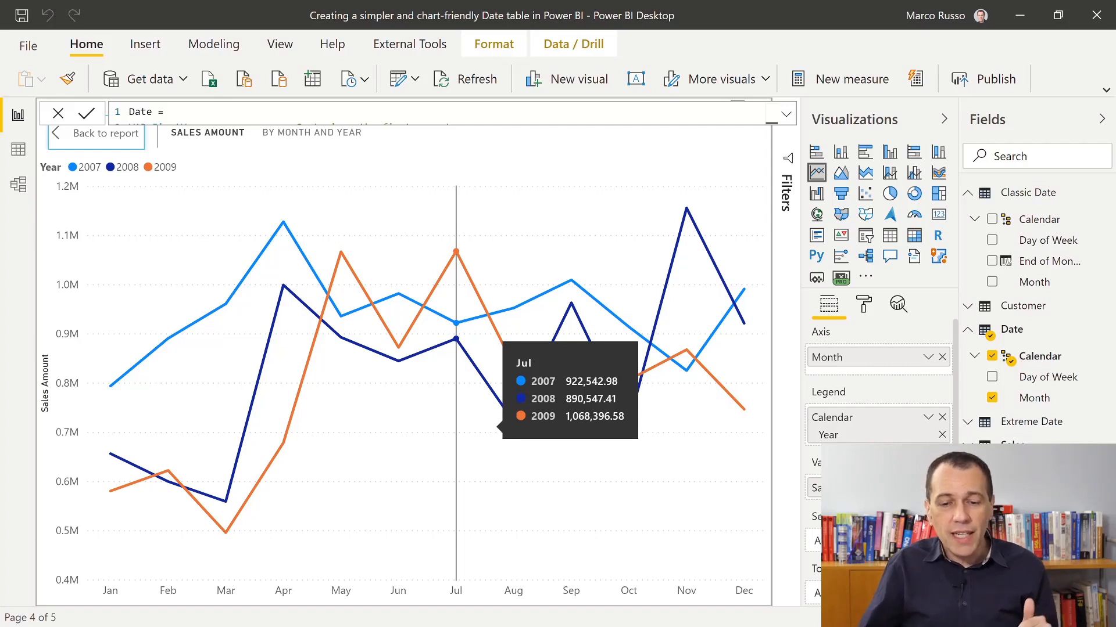
pyautogui.moveTo(340, 306)
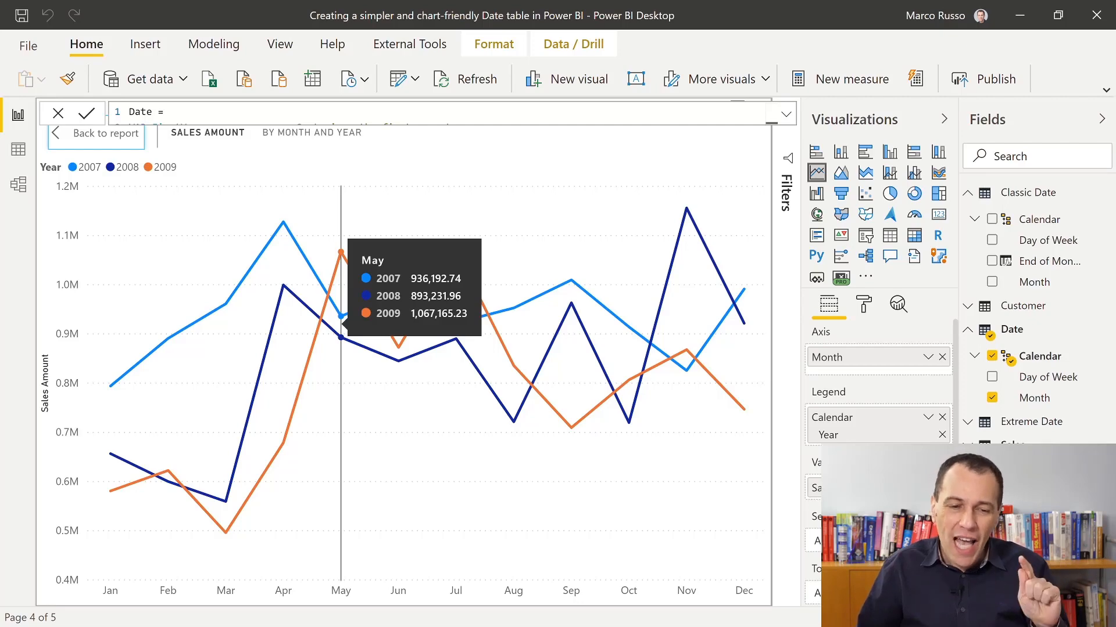
# View the Sales Amount by Day of Week chart in focus mode and return to the report
pyautogui.click(104, 133)
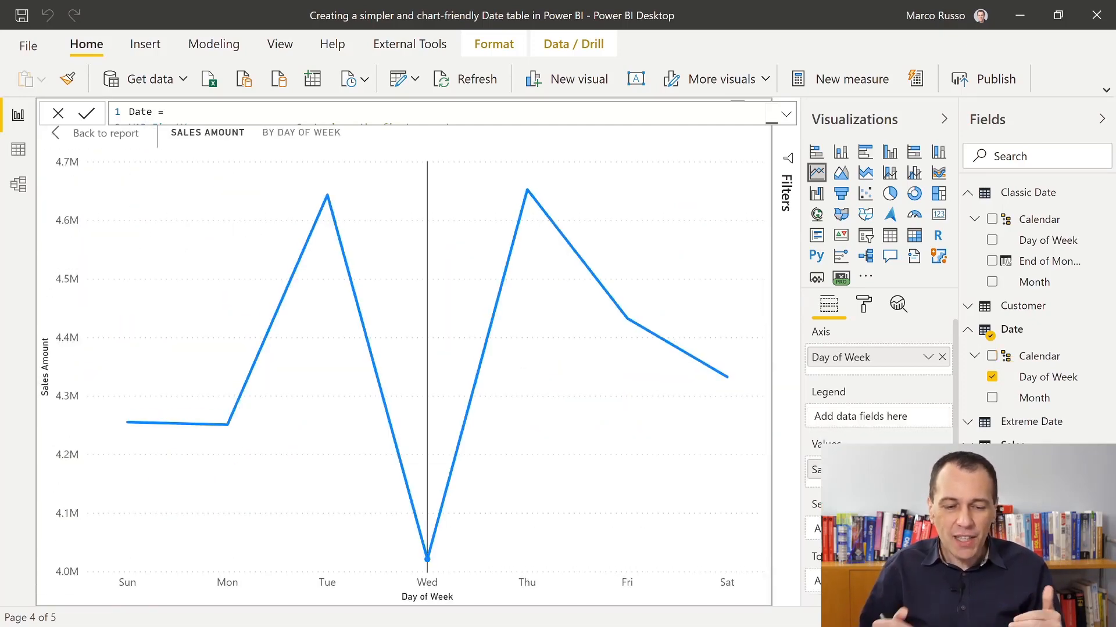
pyautogui.moveTo(527, 190)
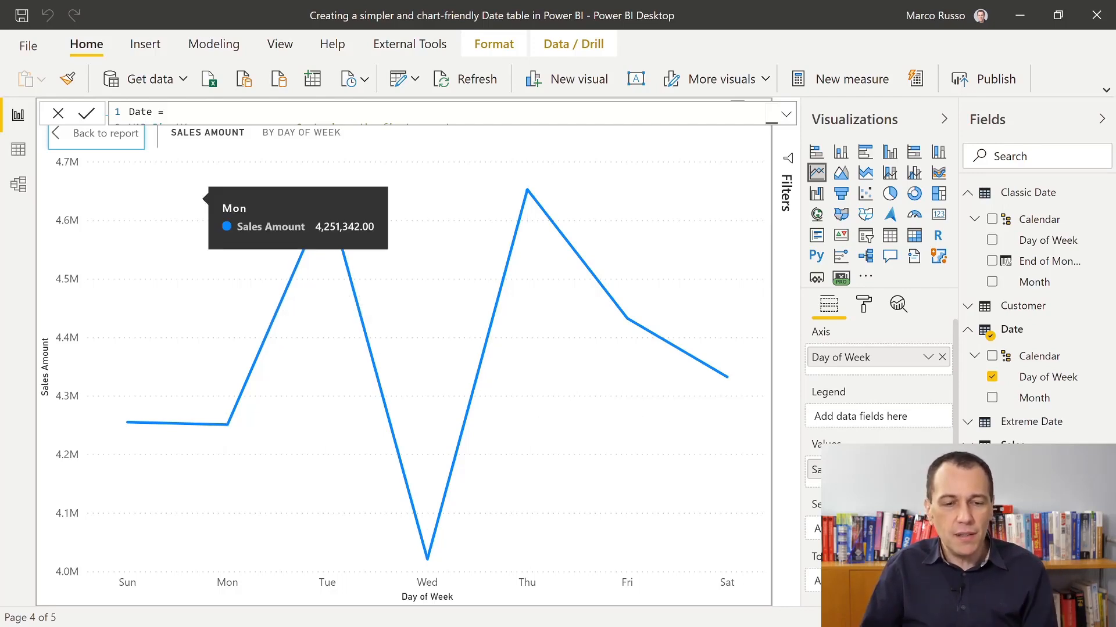
pyautogui.click(105, 133)
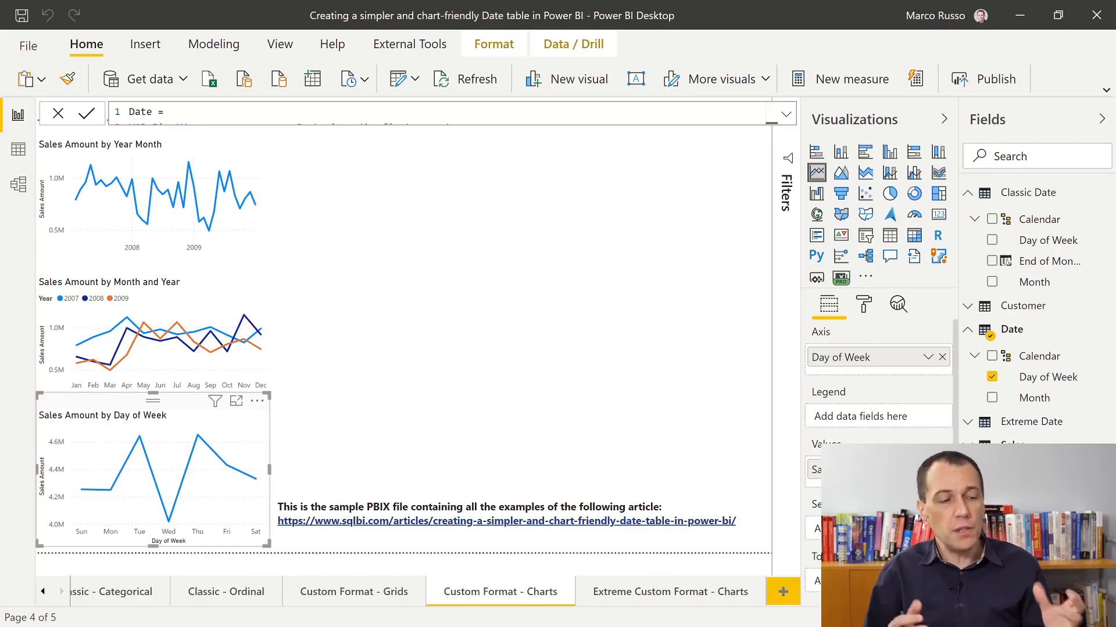